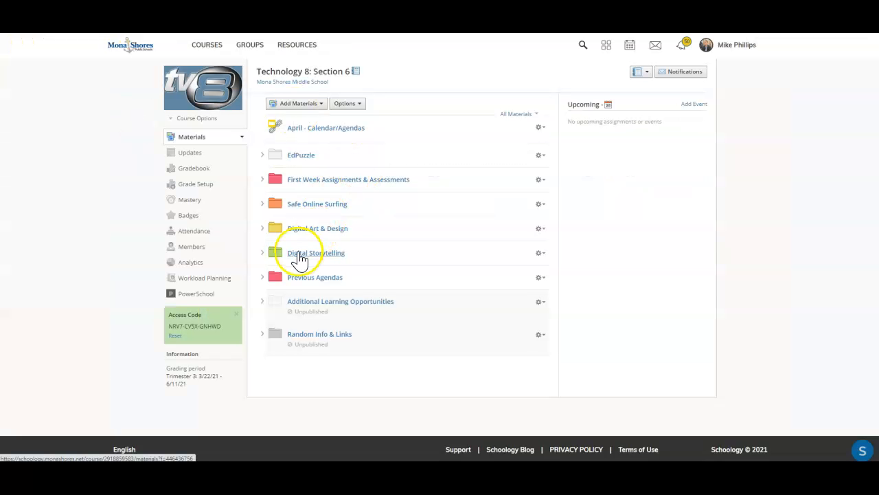
# Go into the Digital Storytelling folder and open the Film Grammar assignment page.
pyautogui.click(316, 253)
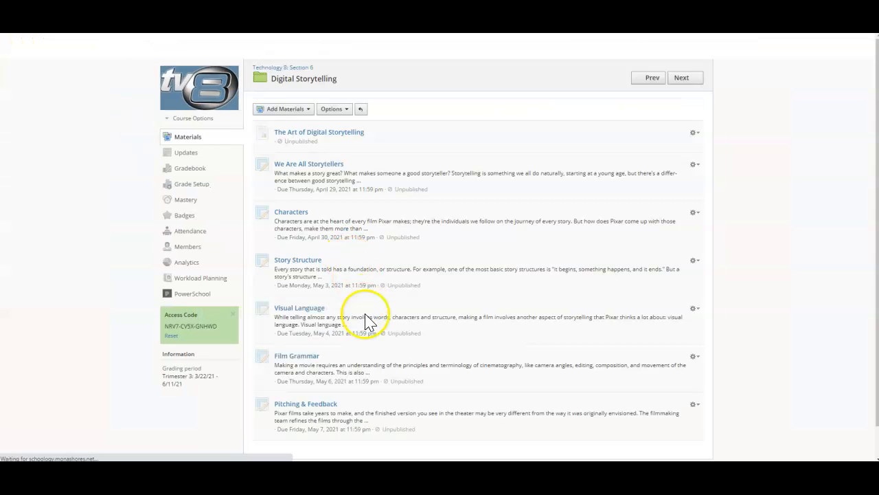
pyautogui.click(297, 355)
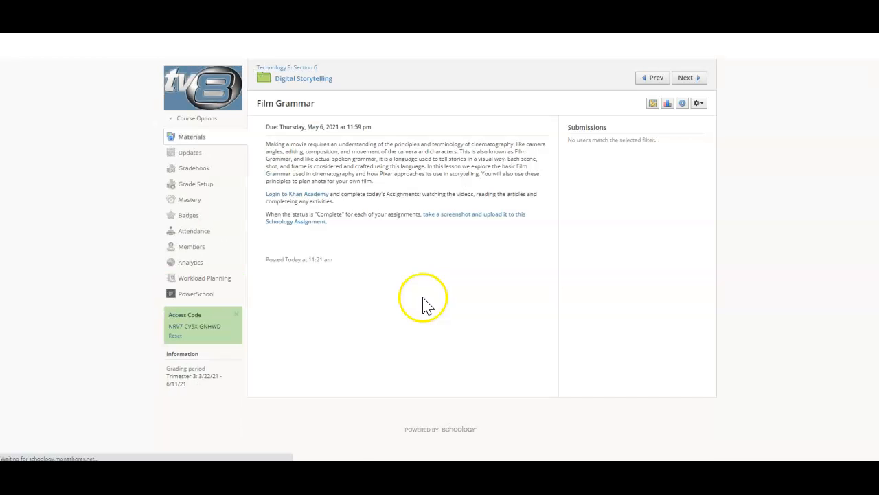